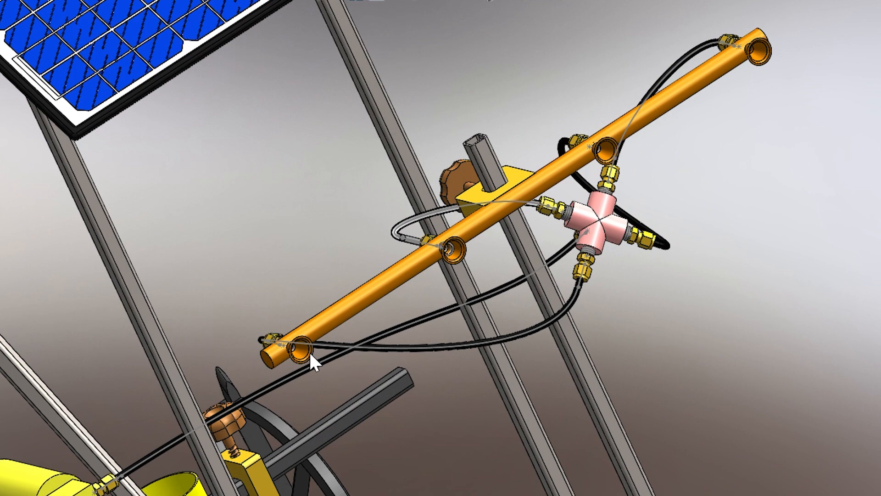
pyautogui.moveTo(672, 388)
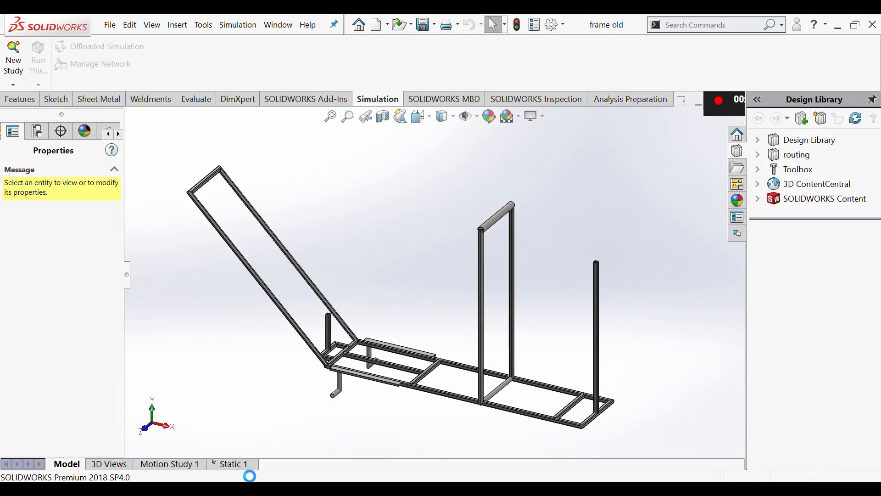
# In the frame's Static 1 study, display the Stress1 von Mises plot, then the Displacement1 plot
pyautogui.click(232, 464)
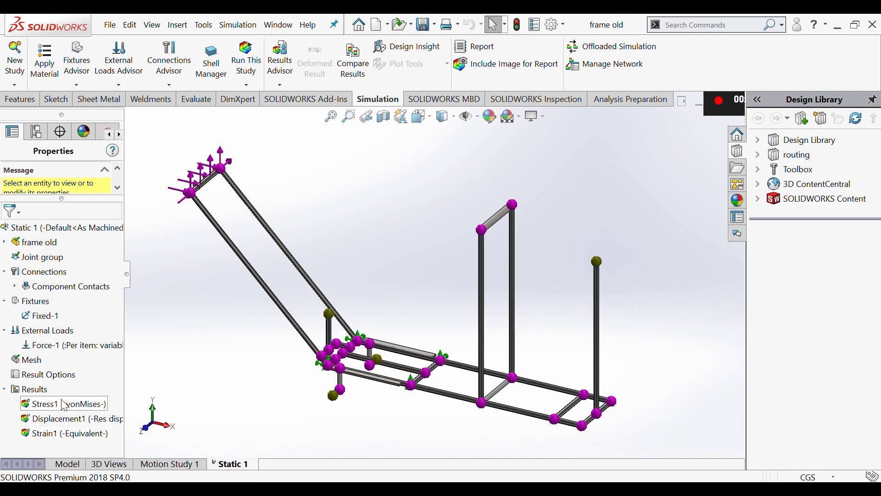
pyautogui.click(64, 403)
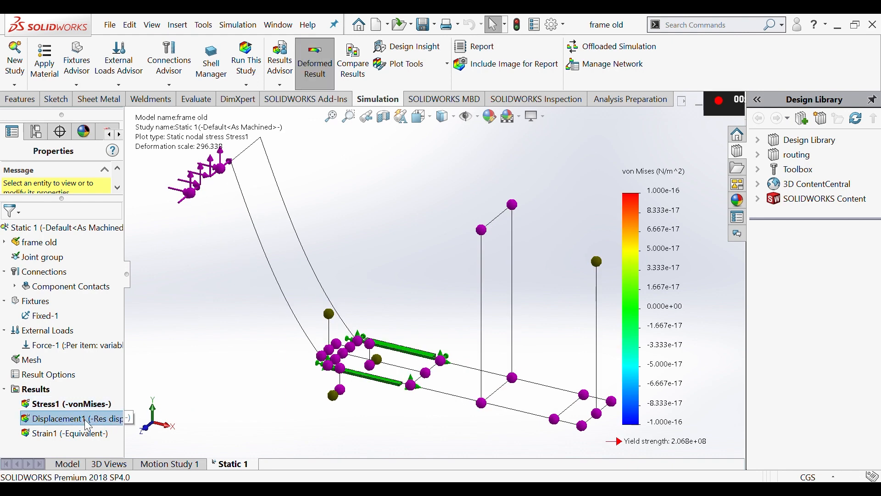
pyautogui.doubleClick(63, 418)
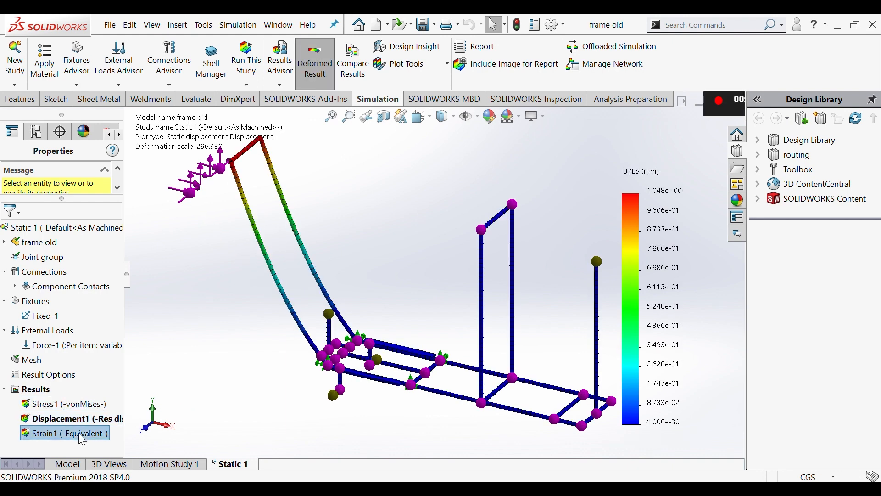